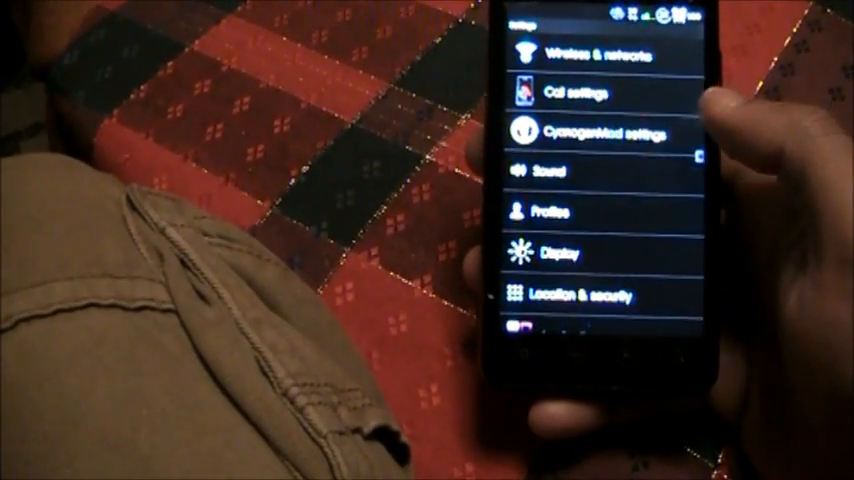
Go to Applications and then Manage applications to list the installed apps.
scroll("down", 3)
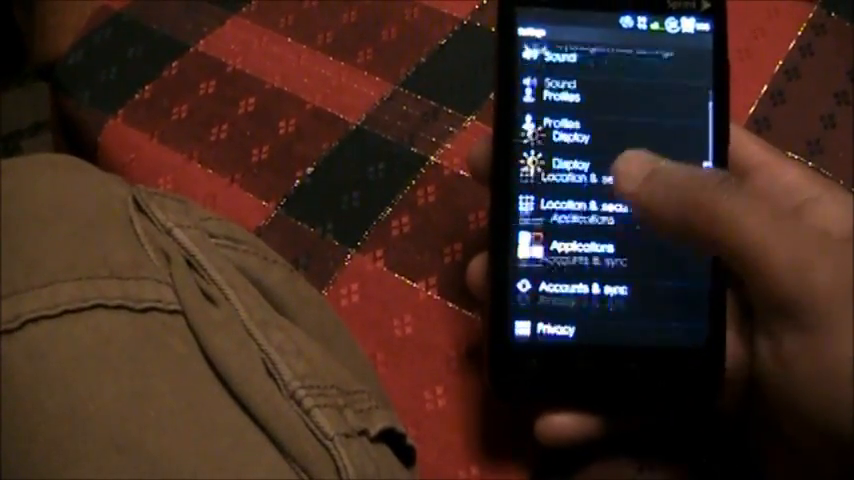
scroll("down", 3)
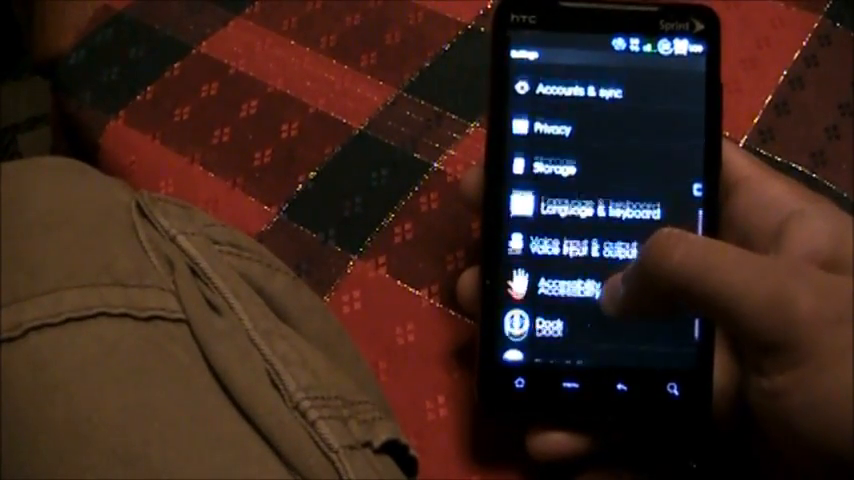
scroll("down", 3)
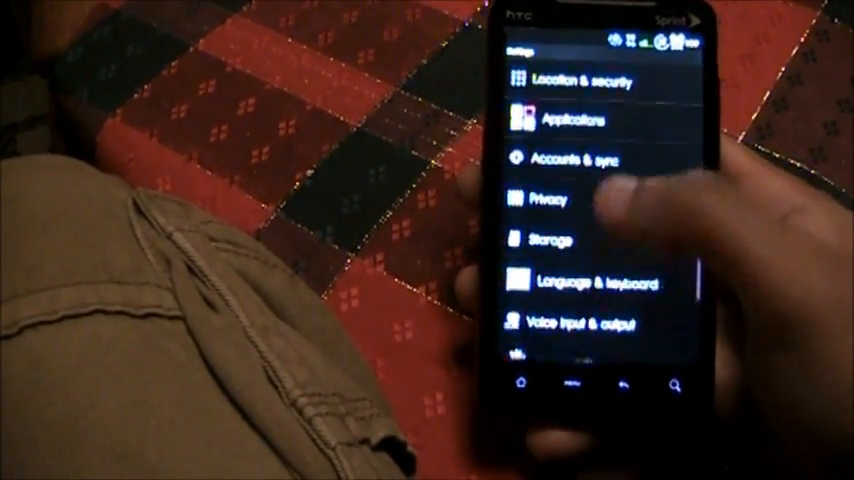
left_click(570, 120)
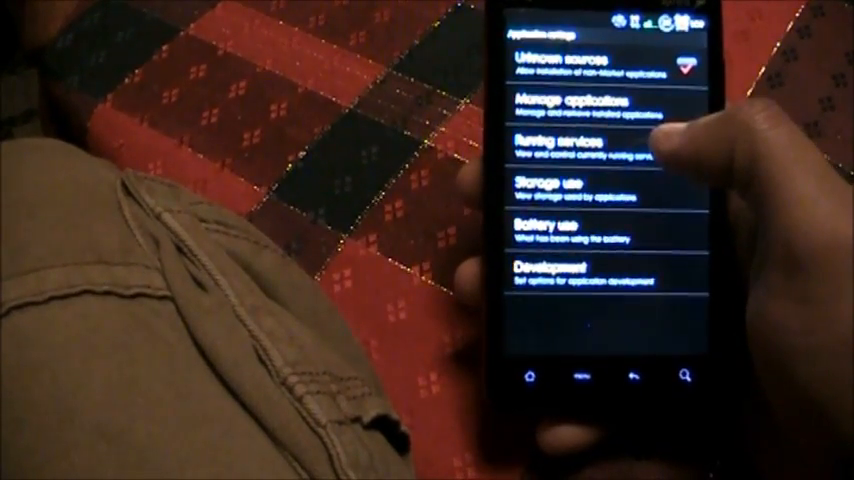
left_click(575, 105)
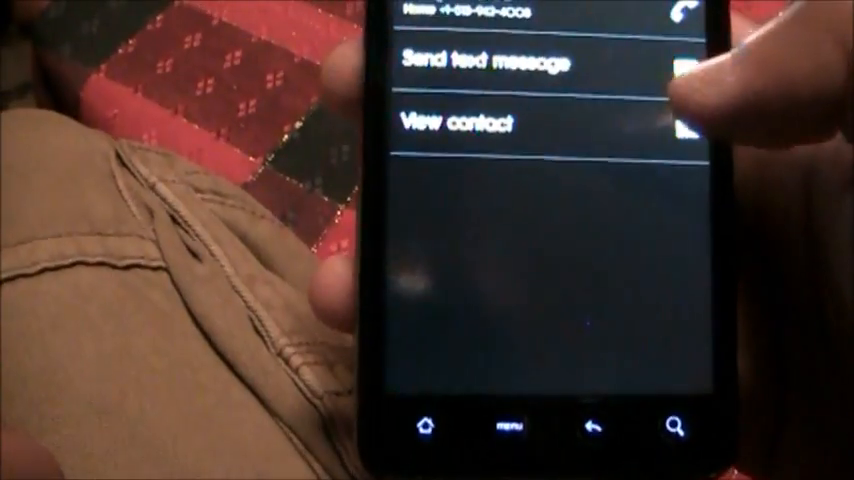
Choose Send text message for the contact, bringing up the Handcent SMS vs Messaging chooser.
left_click(490, 61)
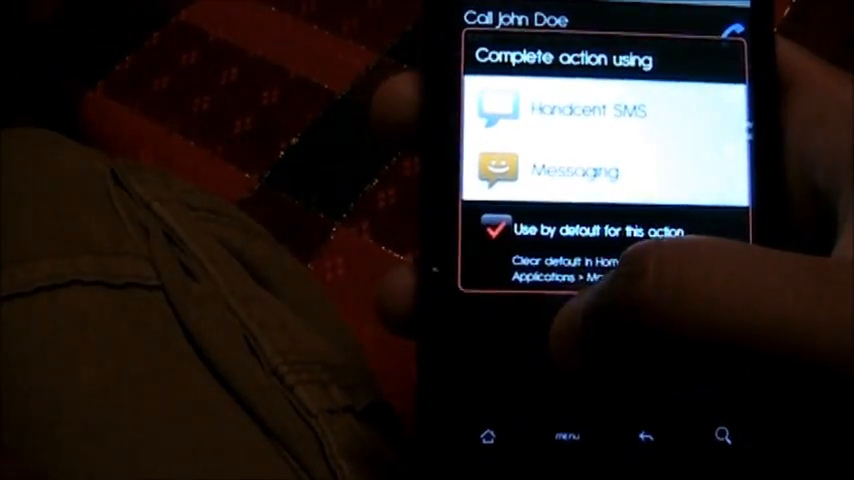